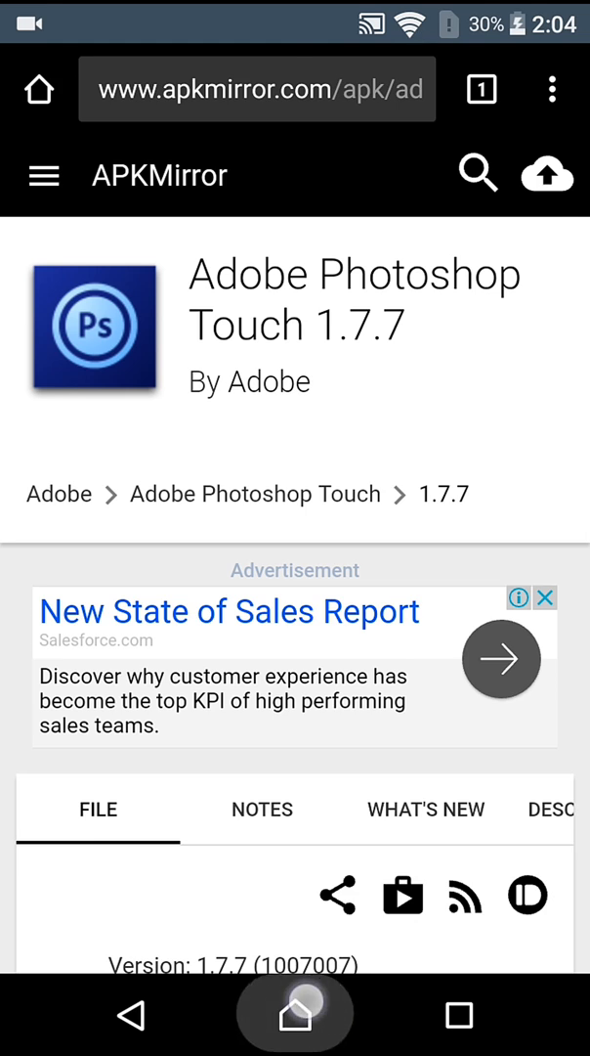
Start the Adobe Photoshop Touch 1.7.7 APK download from APKMirror and confirm the re-download prompt.
left_click(296, 1013)
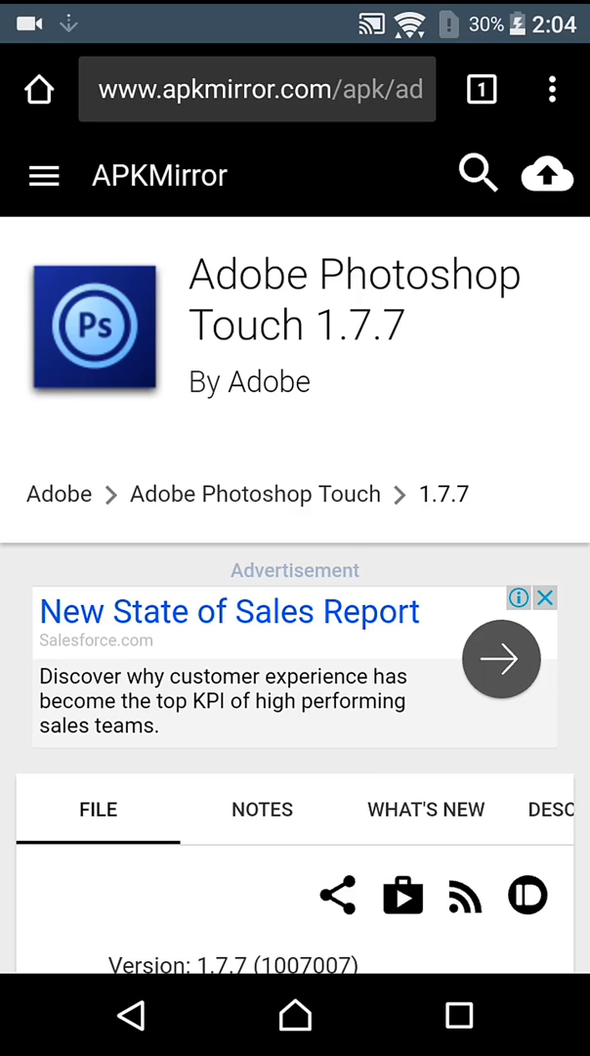
scroll("down", 3)
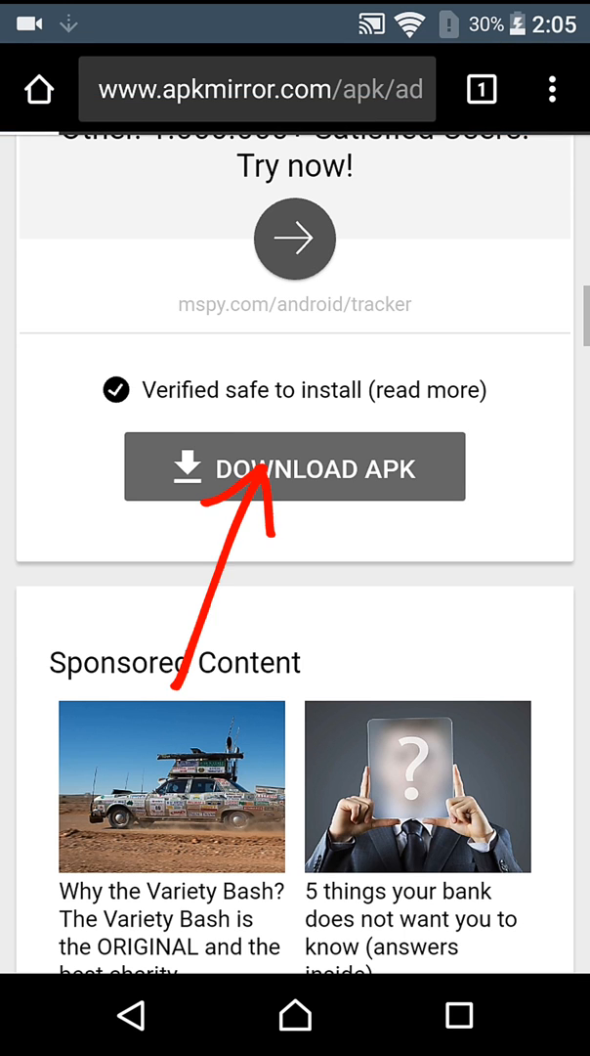
left_click(293, 466)
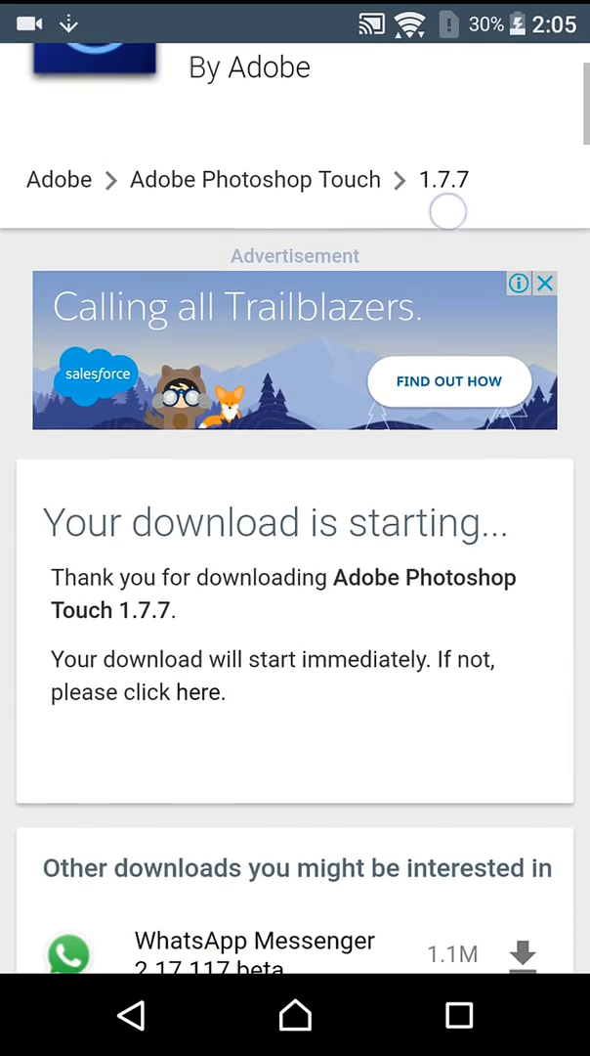
left_click(196, 692)
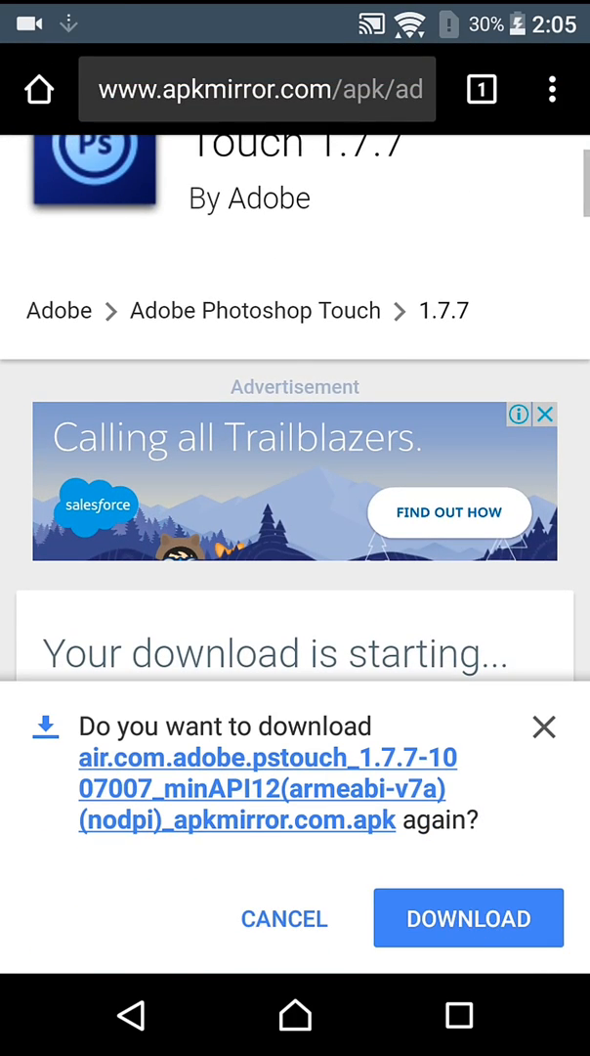
left_click(470, 917)
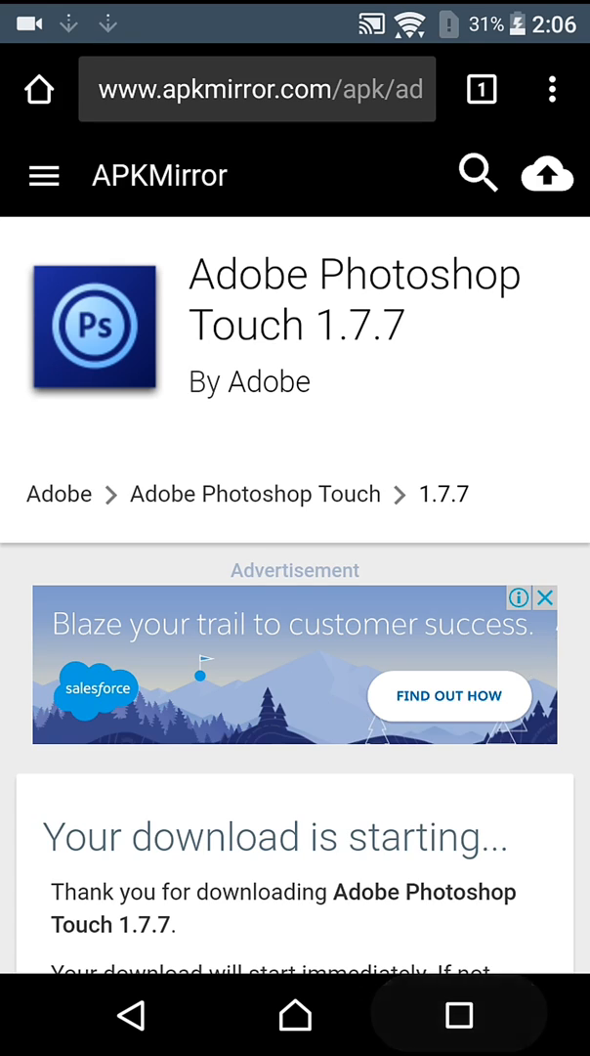
left_click(294, 1014)
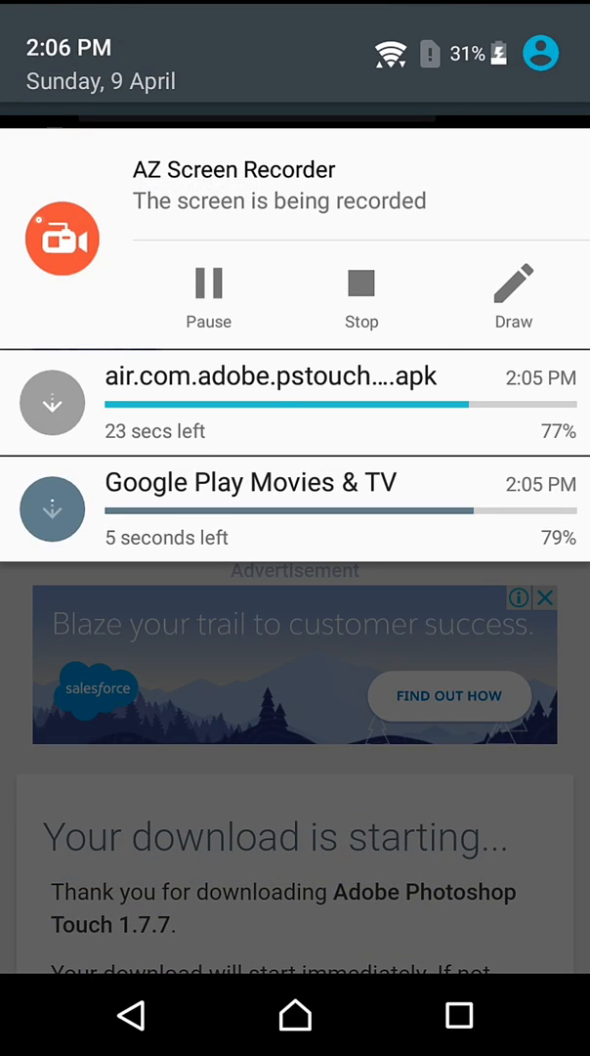
Reveal the finished 47.39 MB Photoshop Touch APK in the notification shade's downloads.
scroll("up", 3)
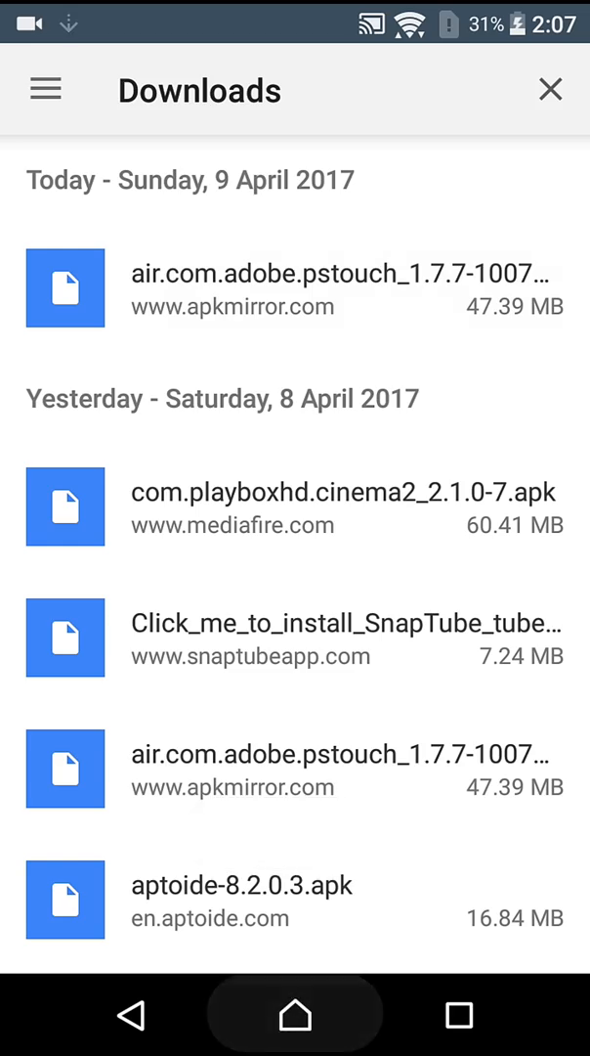
Launch the newest air.com.adobe.pstouch APK from the Downloads app in the Other folder.
left_click(293, 1012)
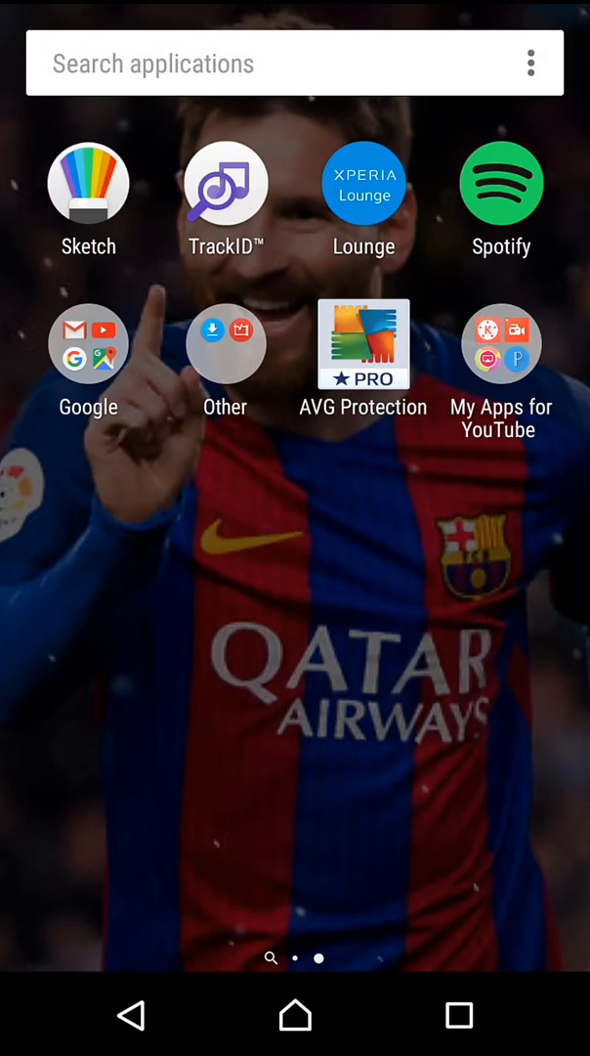
left_click(227, 344)
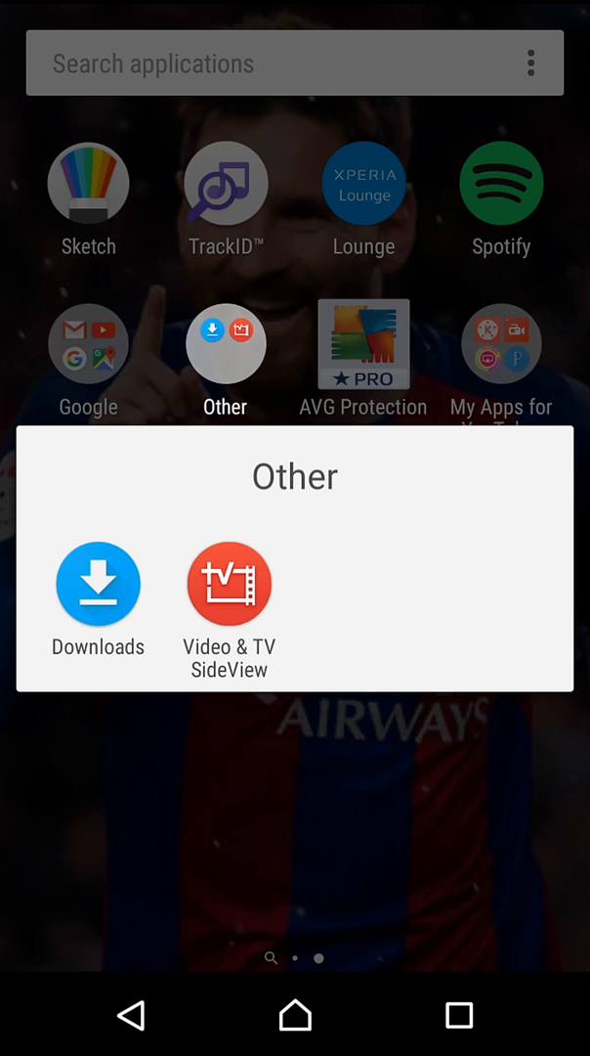
left_click(98, 583)
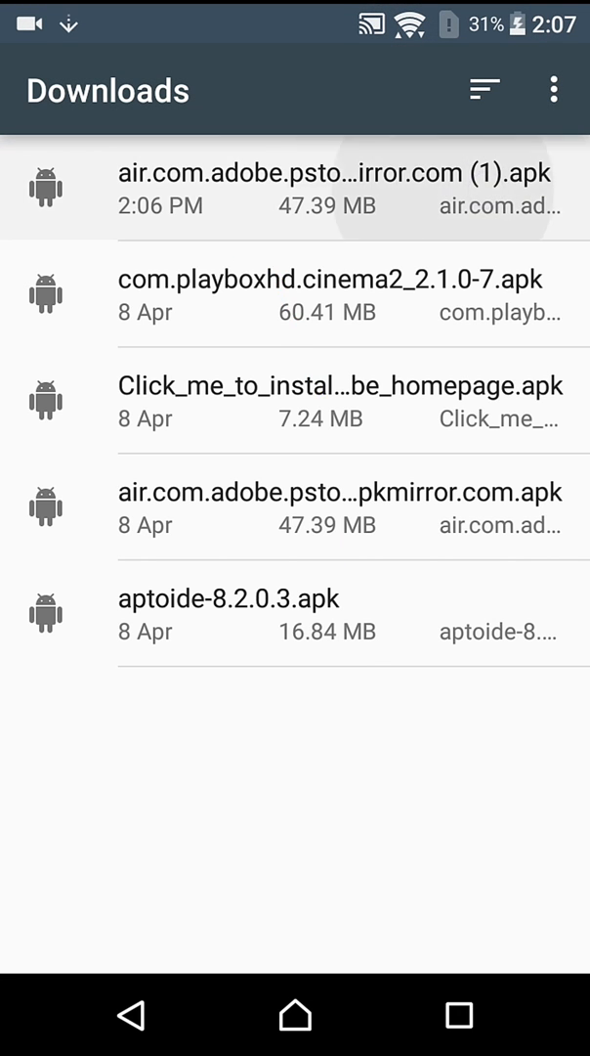
left_click(293, 188)
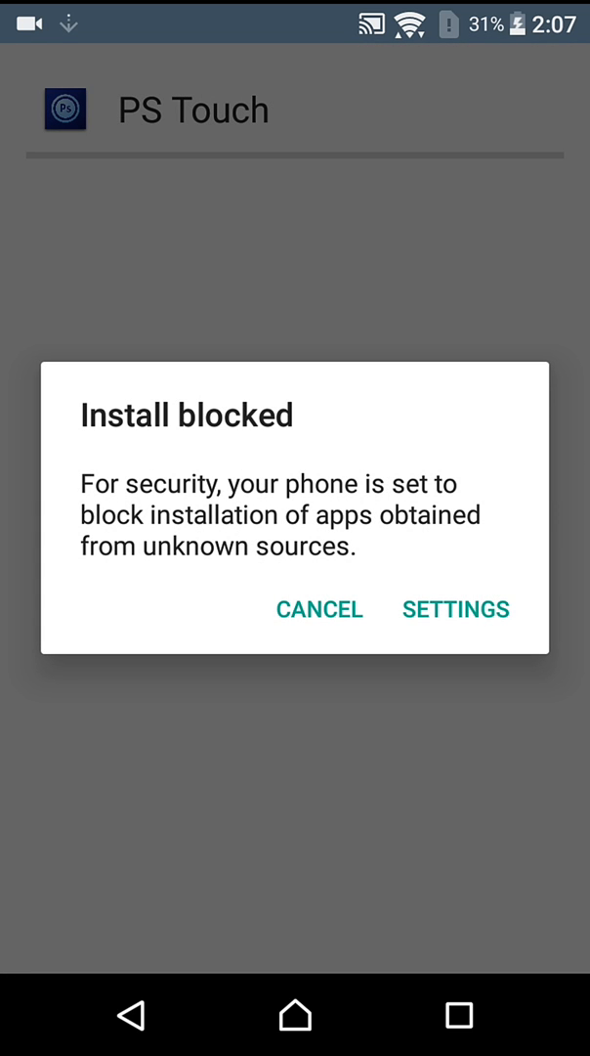
Allow installing apps from unknown sources in Android Security settings.
left_click(456, 610)
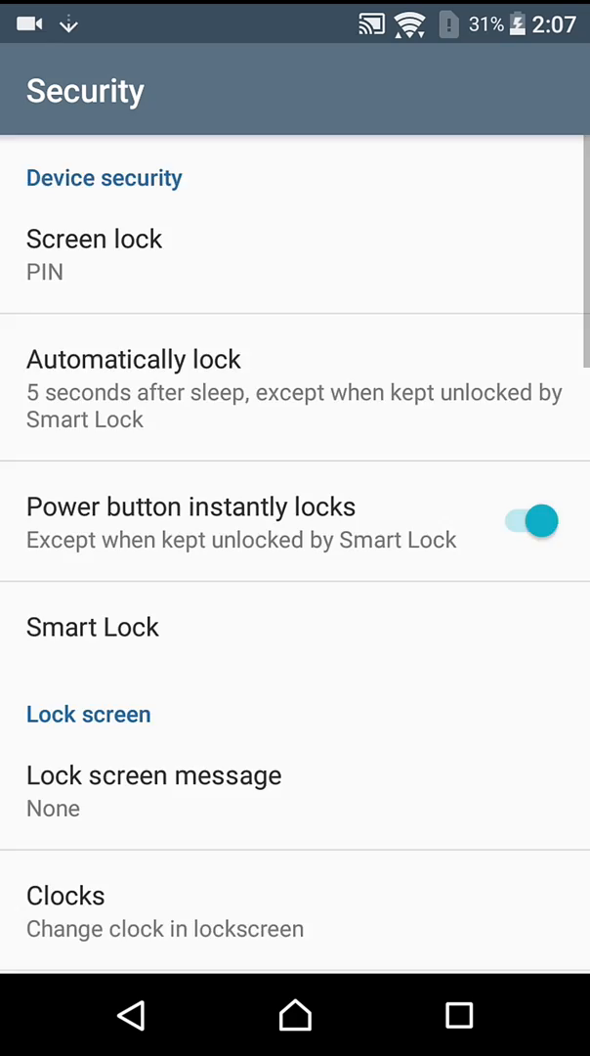
scroll("down", 3)
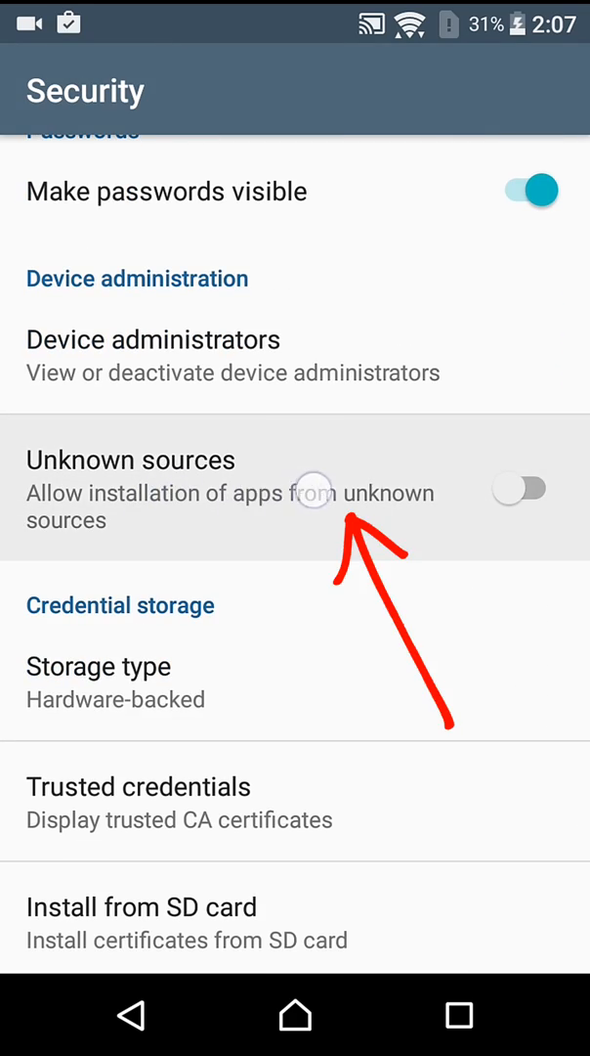
left_click(520, 489)
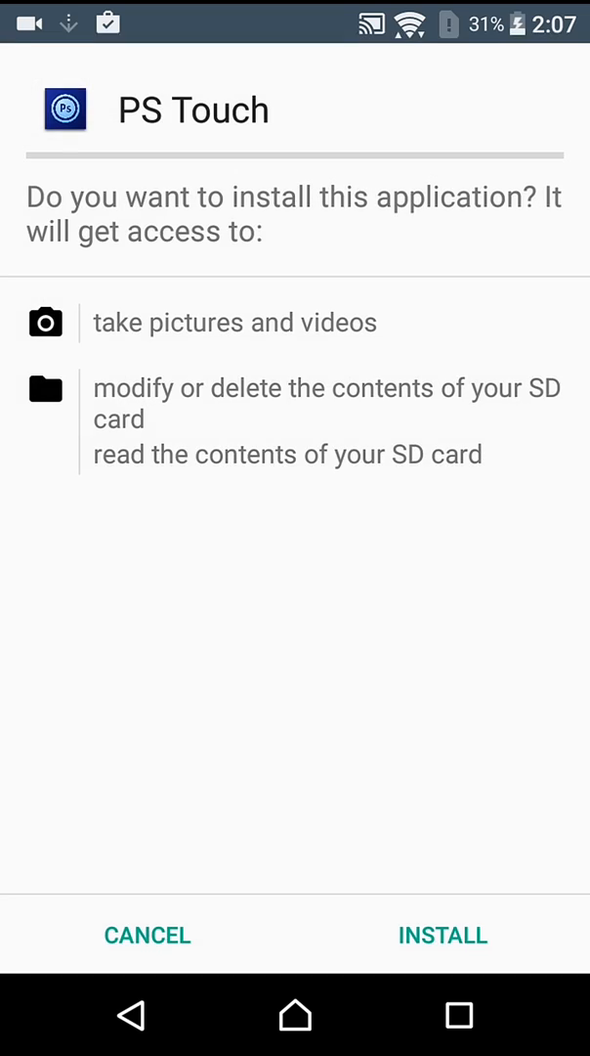
Install PS Touch, accept its End User License Agreement and allow anonymous usage data.
left_click(146, 934)
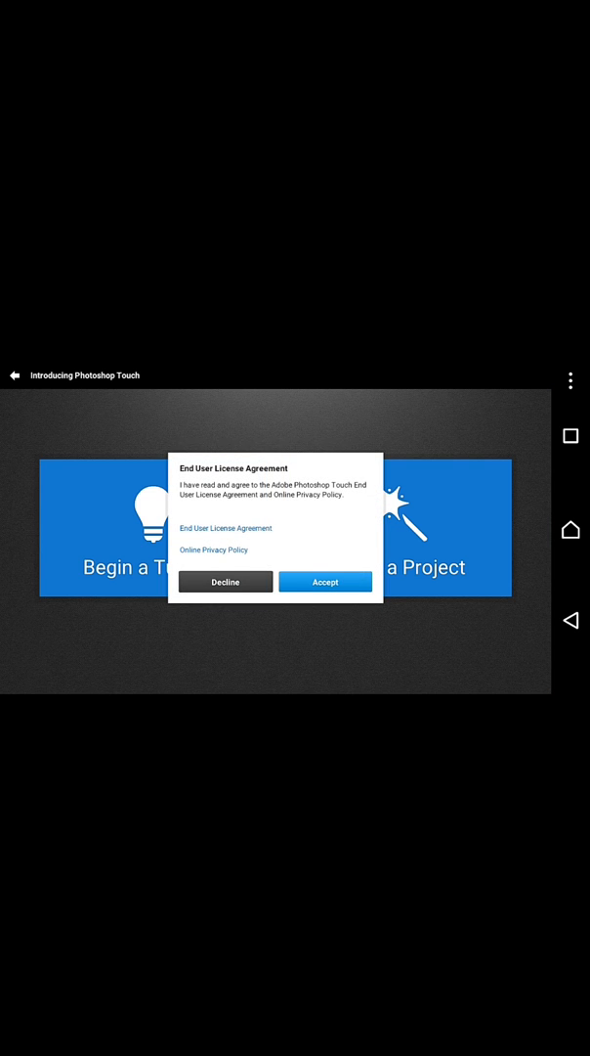
left_click(325, 581)
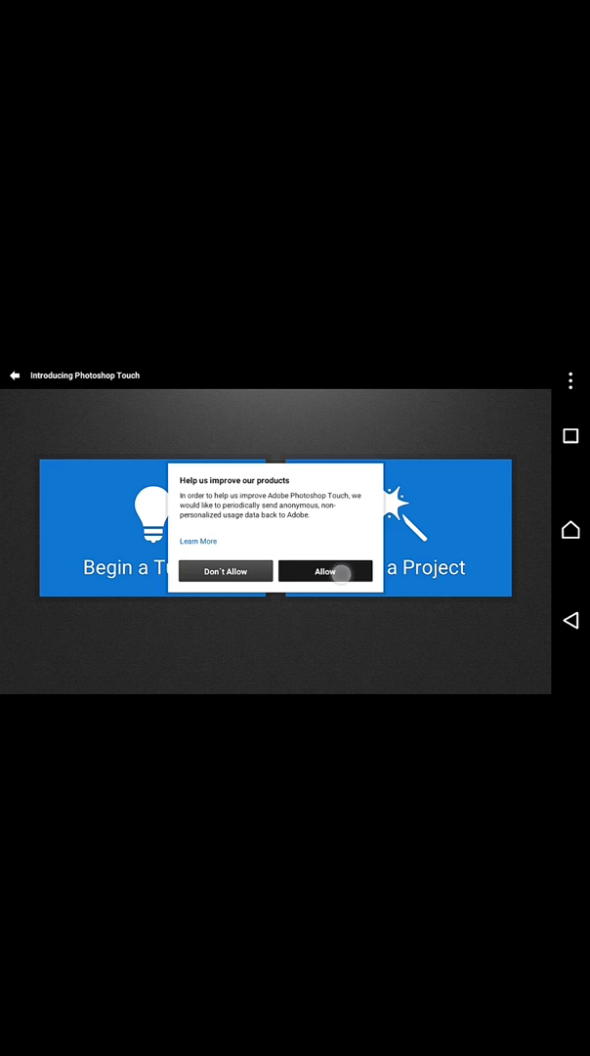
left_click(325, 571)
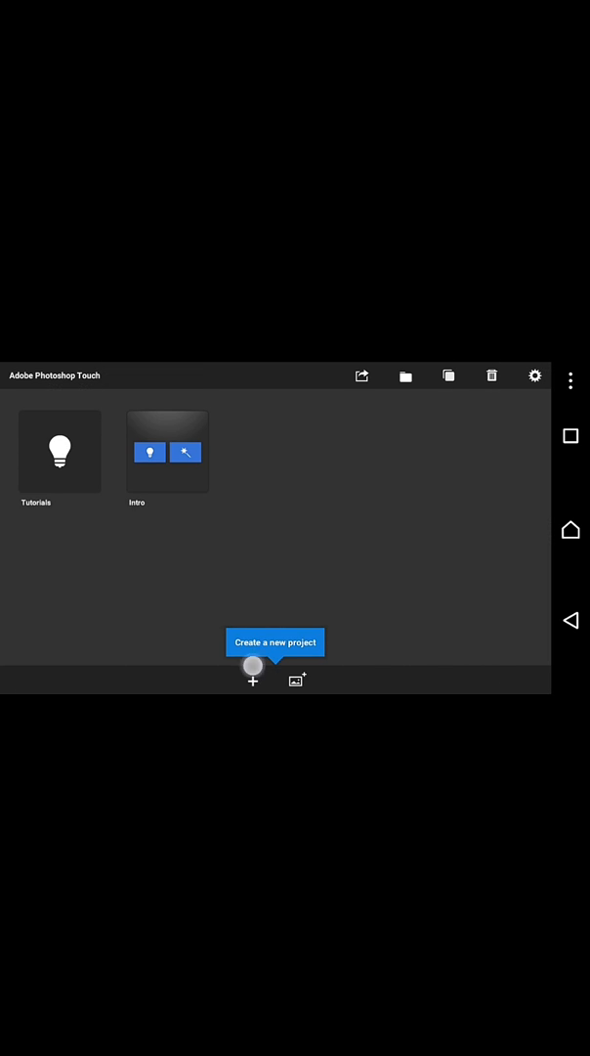
Create a new Blank Project with a 1920 wide by 1080 high canvas.
left_click(252, 681)
type("19")
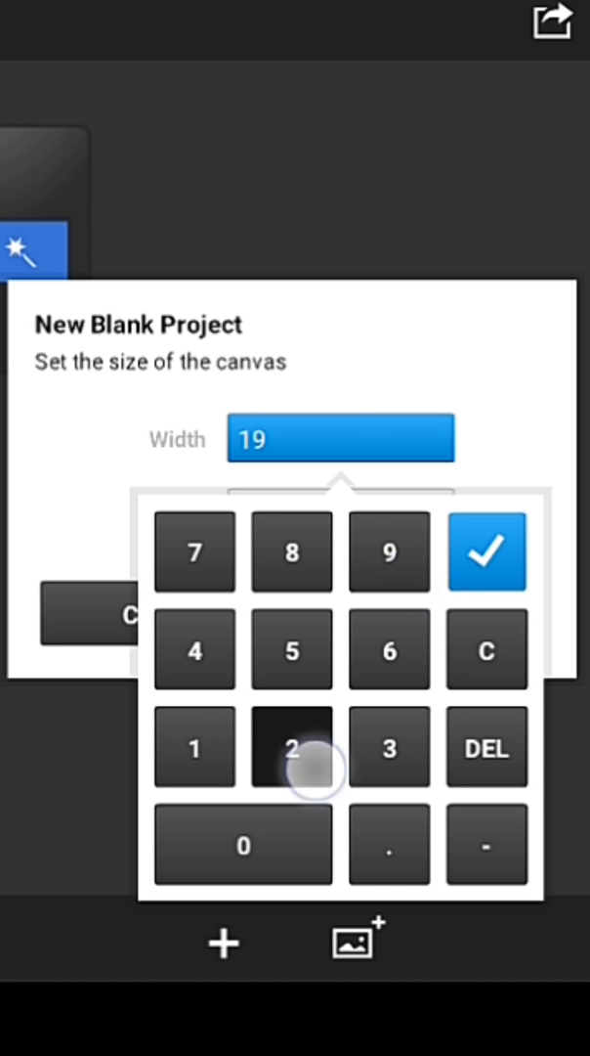
left_click(487, 551)
type("108")
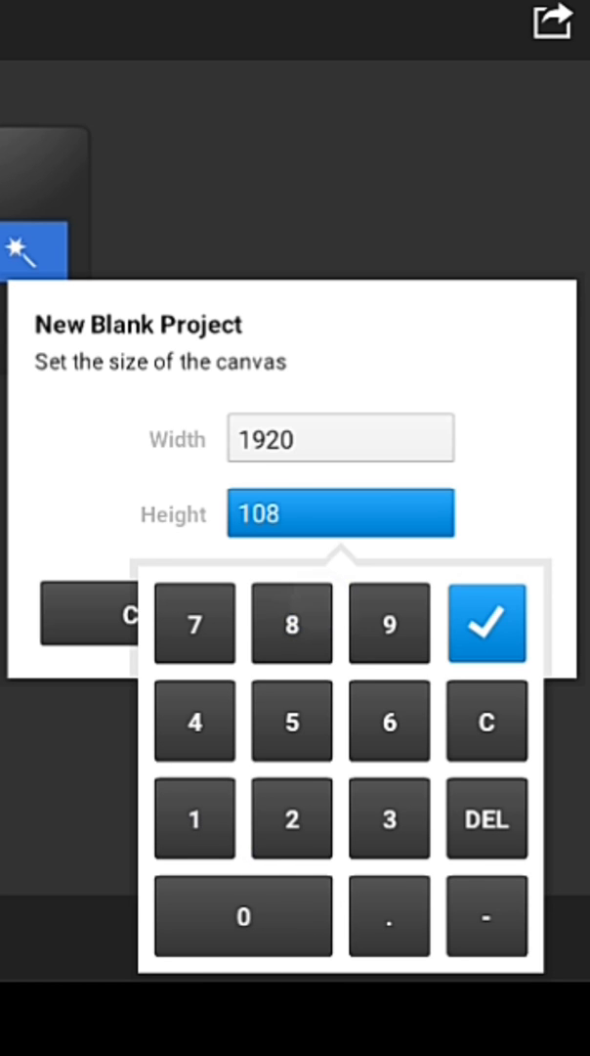
left_click(486, 621)
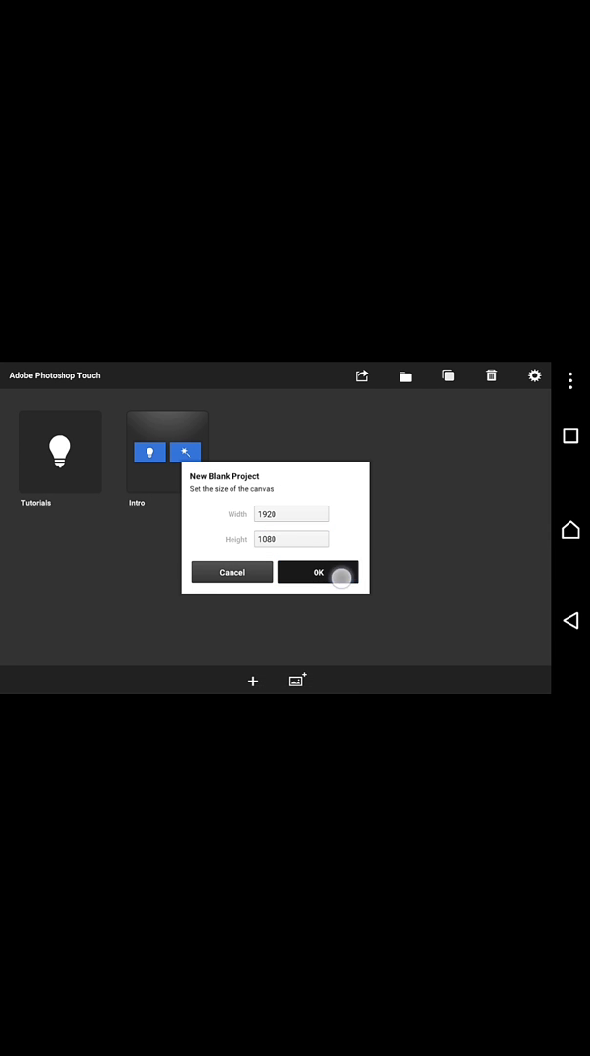
left_click(316, 571)
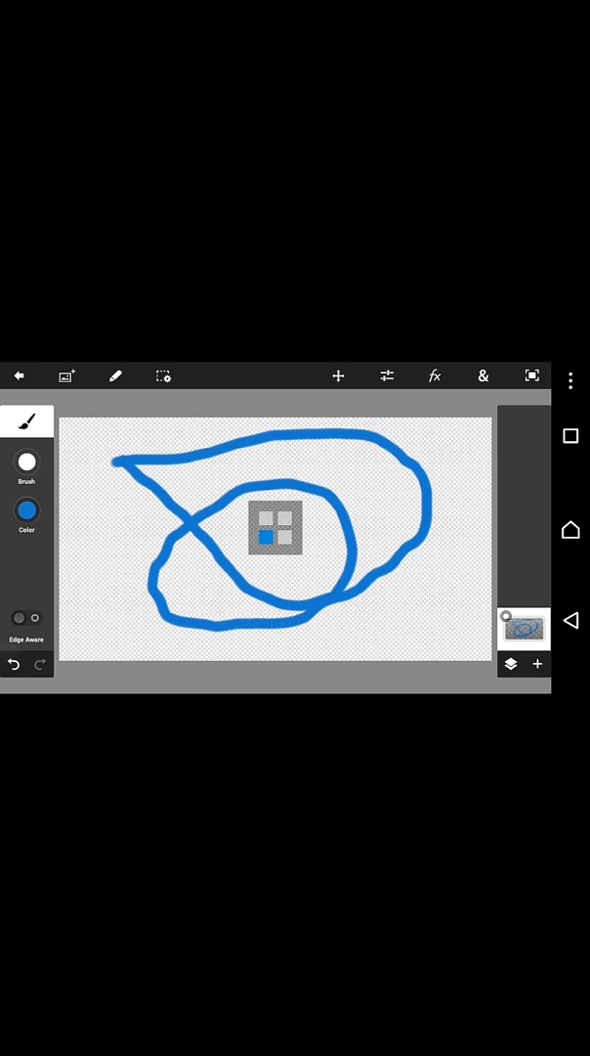
left_click(14, 665)
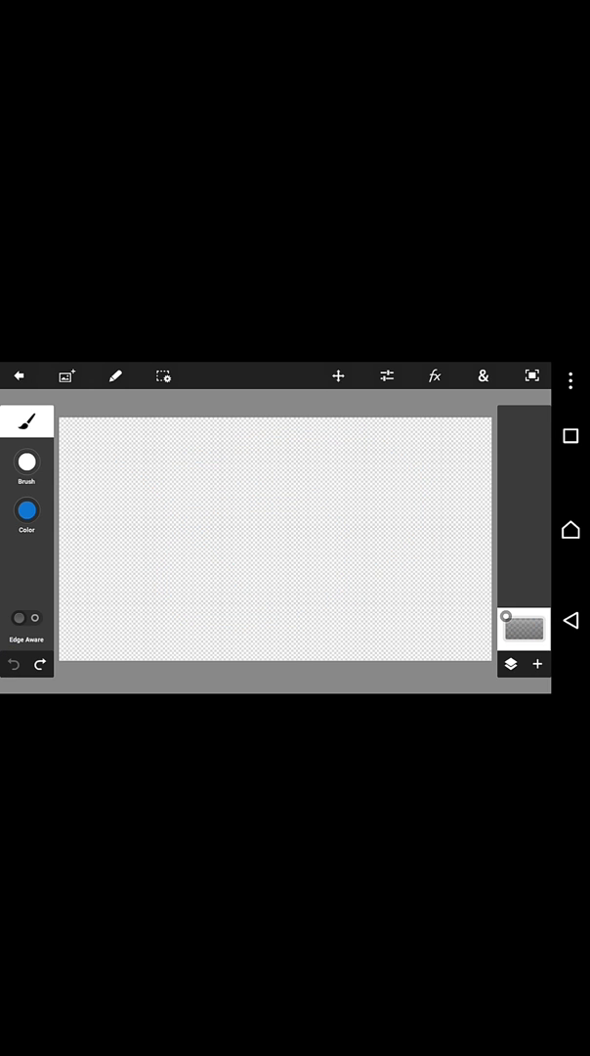